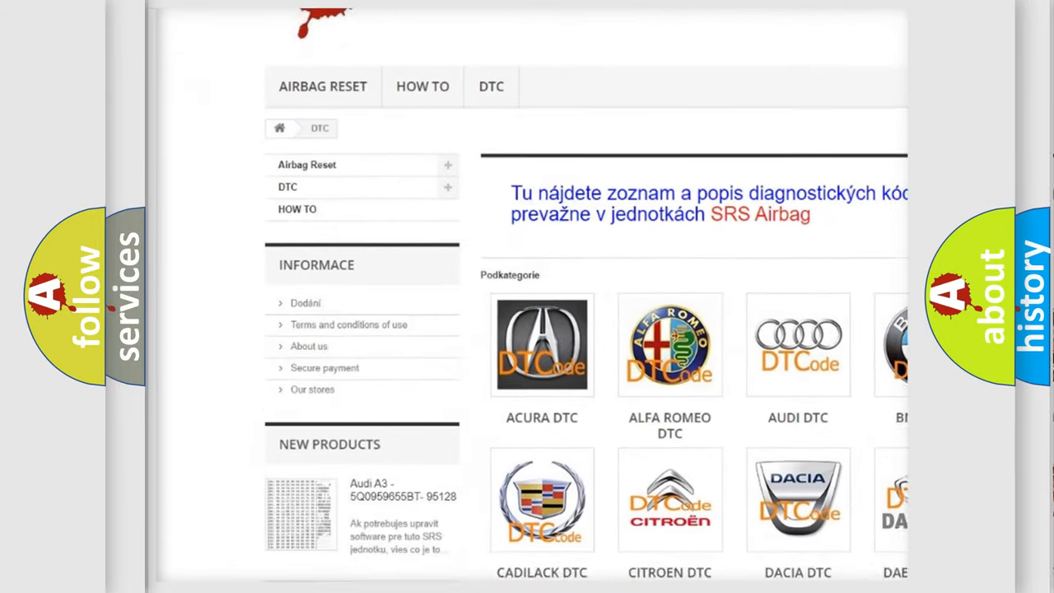
Scroll the DTC category page down past the brand logos and code list to the footer.
{"action": "scroll", "scroll_direction": "down", "scroll_amount": 3}
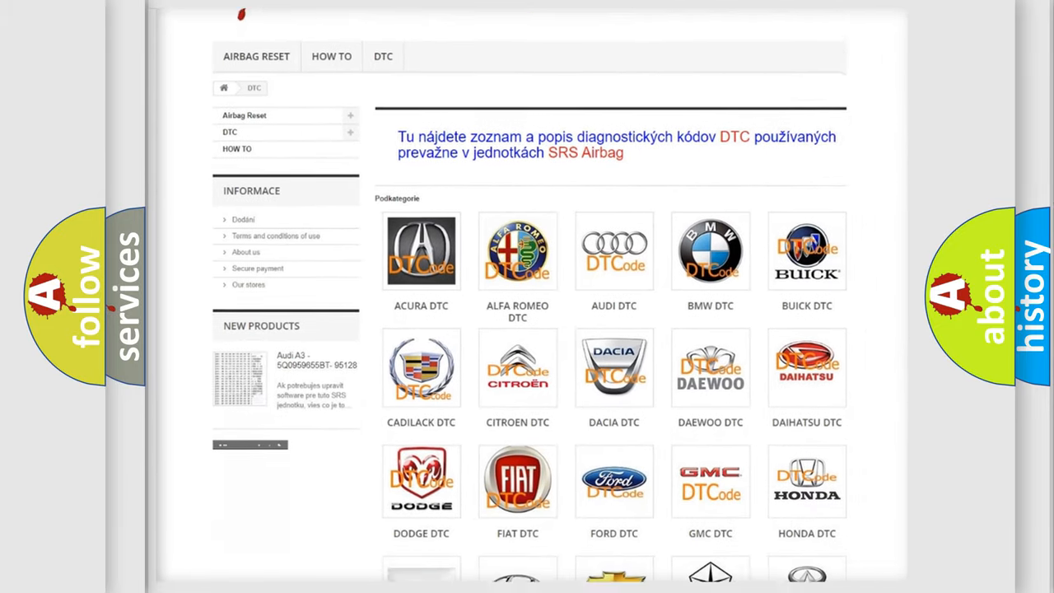
{"action": "scroll", "scroll_direction": "down", "scroll_amount": 3}
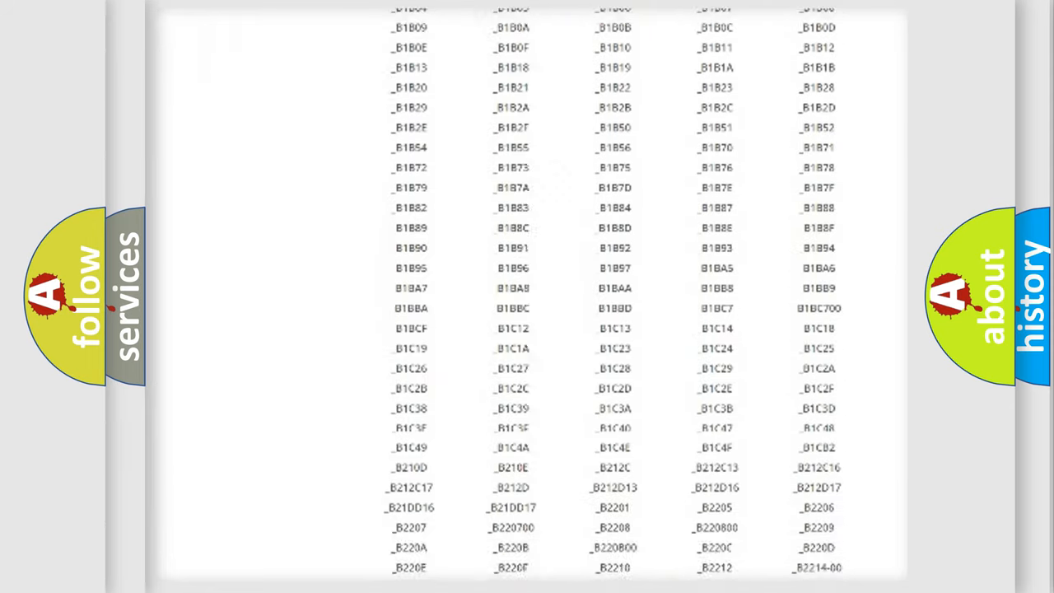
{"action": "scroll", "scroll_direction": "down", "scroll_amount": 3}
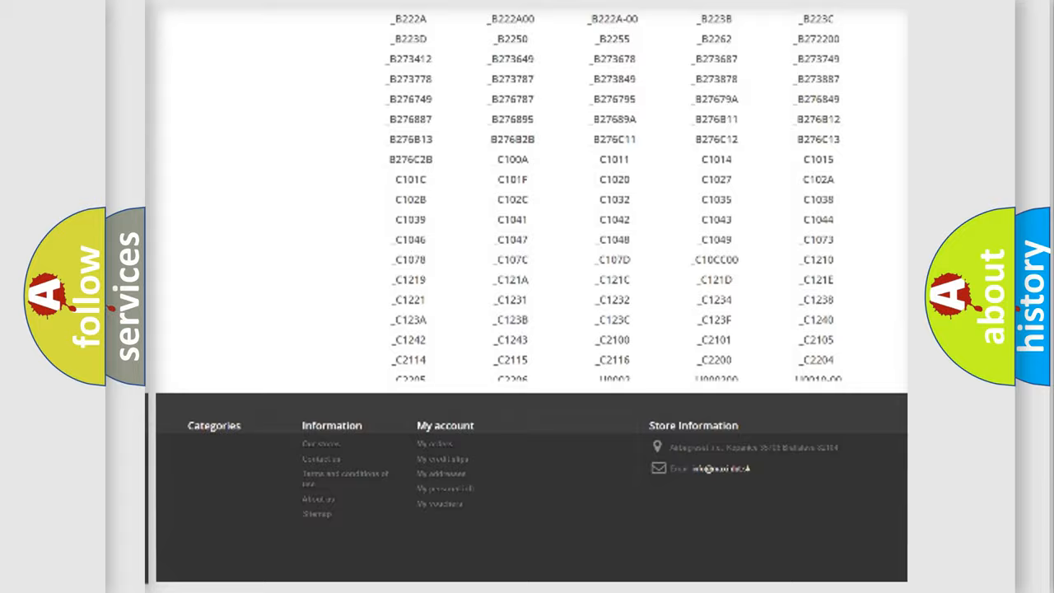
{"action": "scroll", "scroll_direction": "up", "scroll_amount": 3}
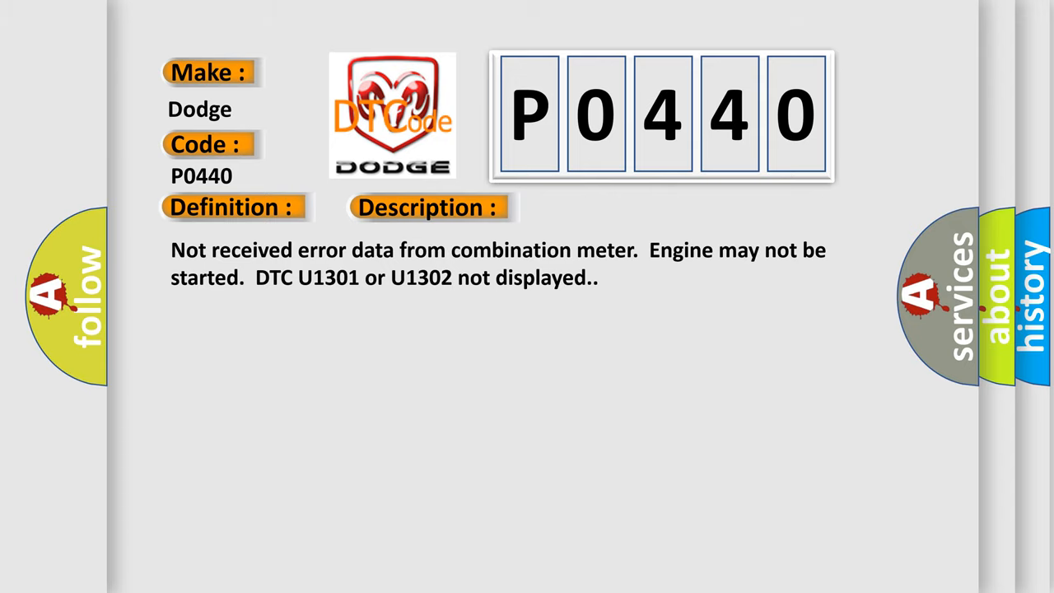
Advance the slide to reveal the P0440 causes: defective combination meter, CAN wiring faults, body integrated unit.
{"action": "left_click", "coordinate": [606, 208]}
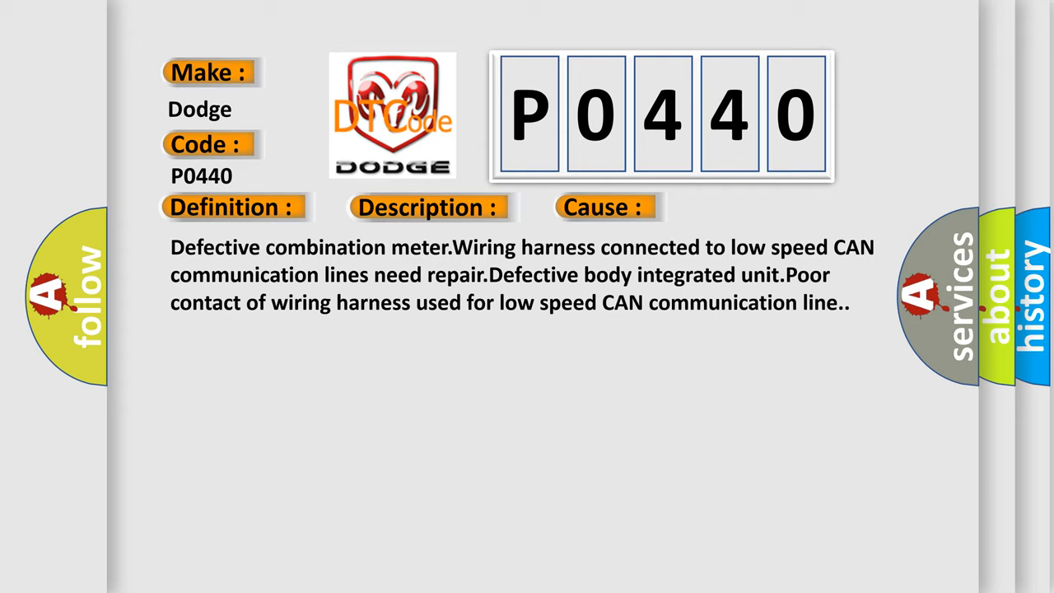